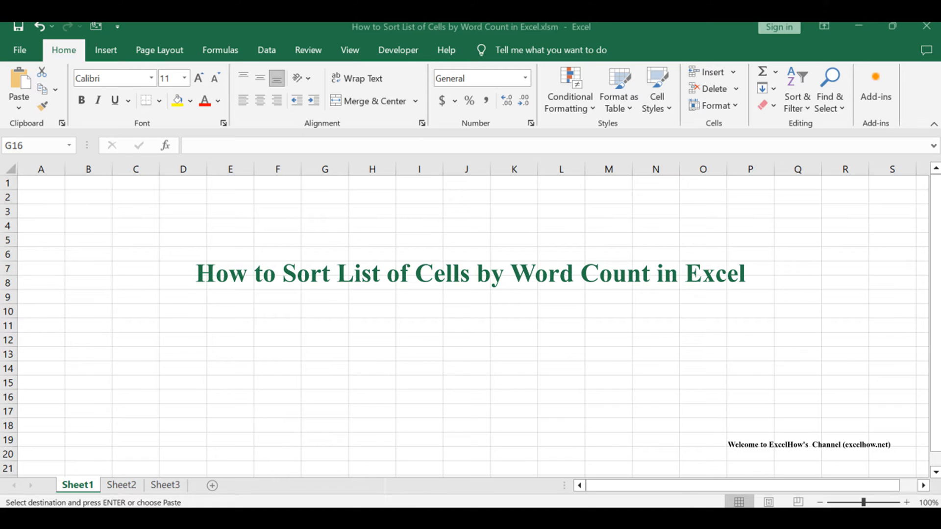
# Switch between Sheet1 and Sheet2, landing on Sheet2 with the phrase list in column B.
pyautogui.click(121, 485)
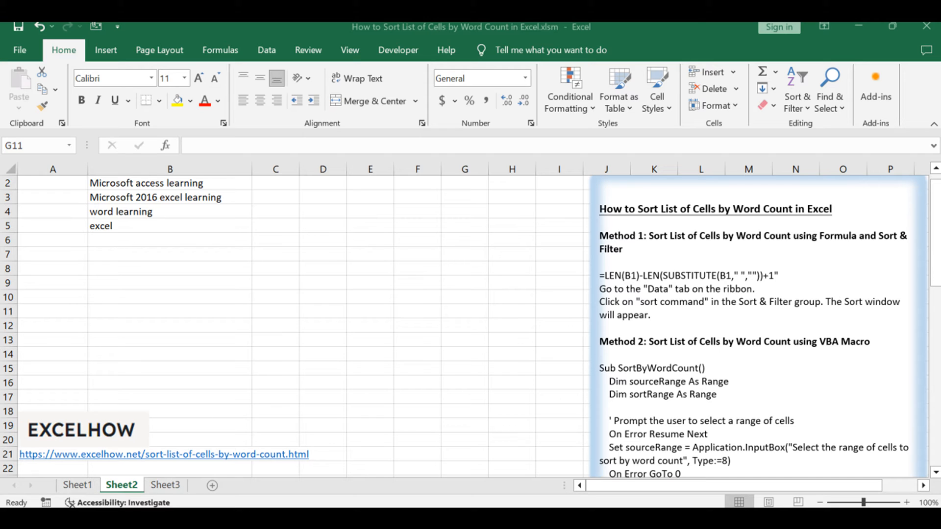
pyautogui.click(76, 486)
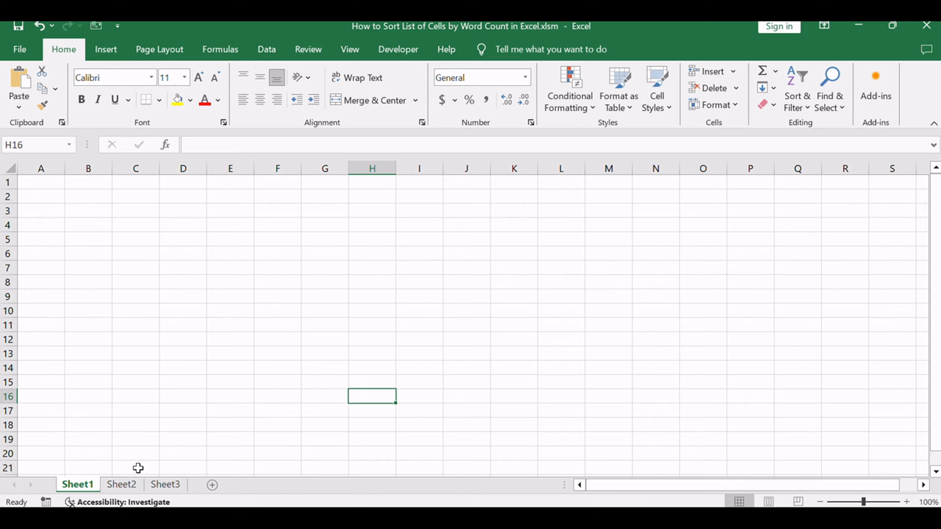
pyautogui.click(122, 484)
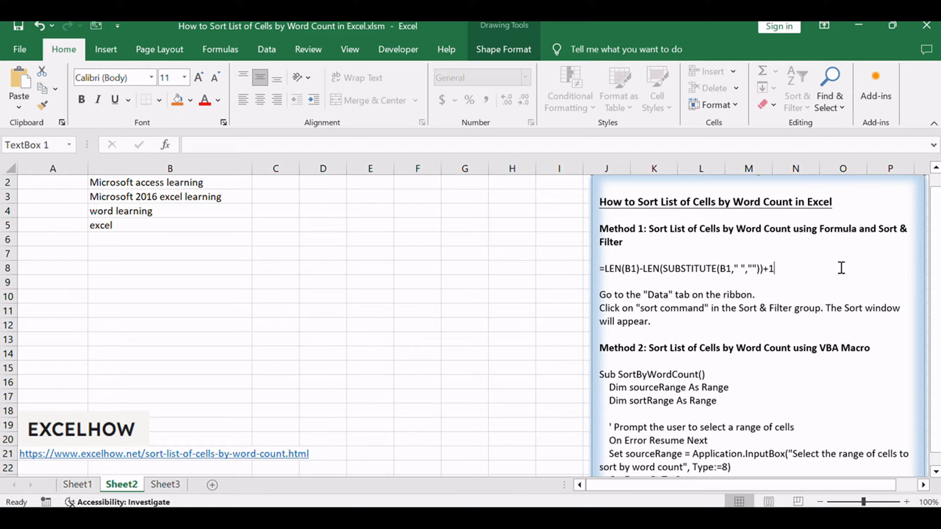
# Enter =LEN(B1)-LEN(SUBSTITUTE(B1," ",""))+1 in column C and fill it down, giving 5, 3, 4 and 2.
pyautogui.click(369, 224)
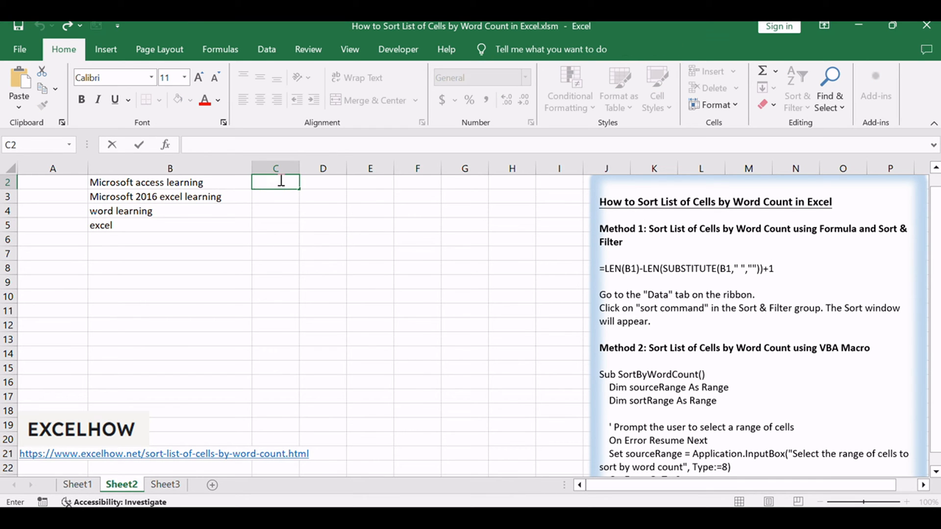
pyautogui.write('=LEN(B1)-LEN(SUBSTITUTE(B1," ",""))+1')
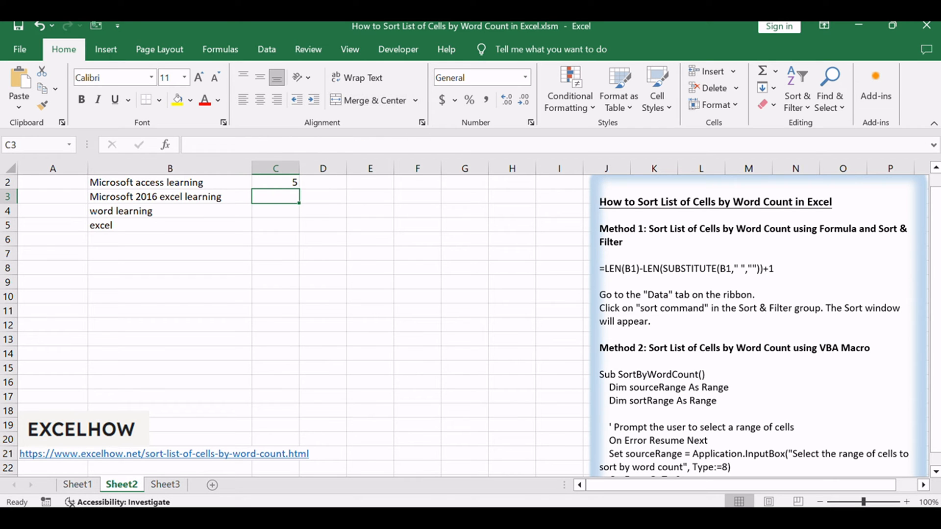
pyautogui.click(275, 182)
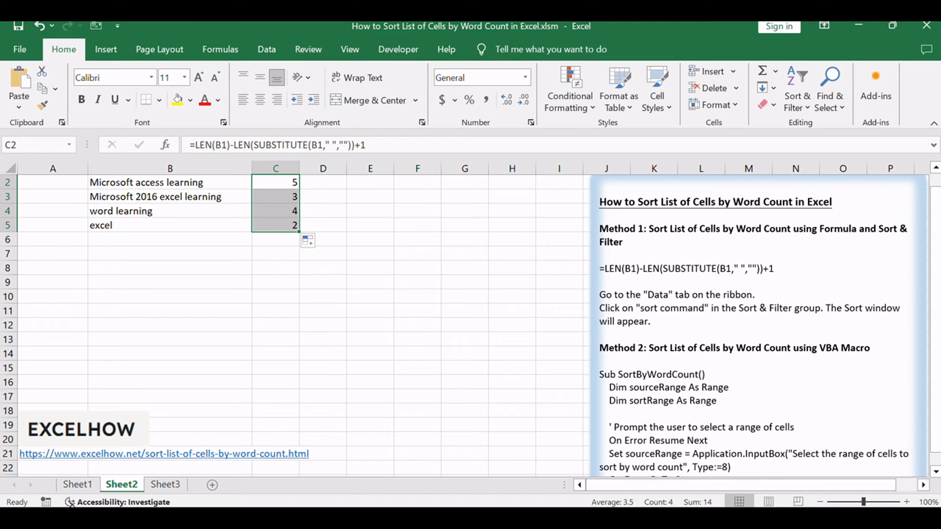
# Sort the expanded selection by Column C smallest to largest so phrases run fewest words first.
pyautogui.click(266, 49)
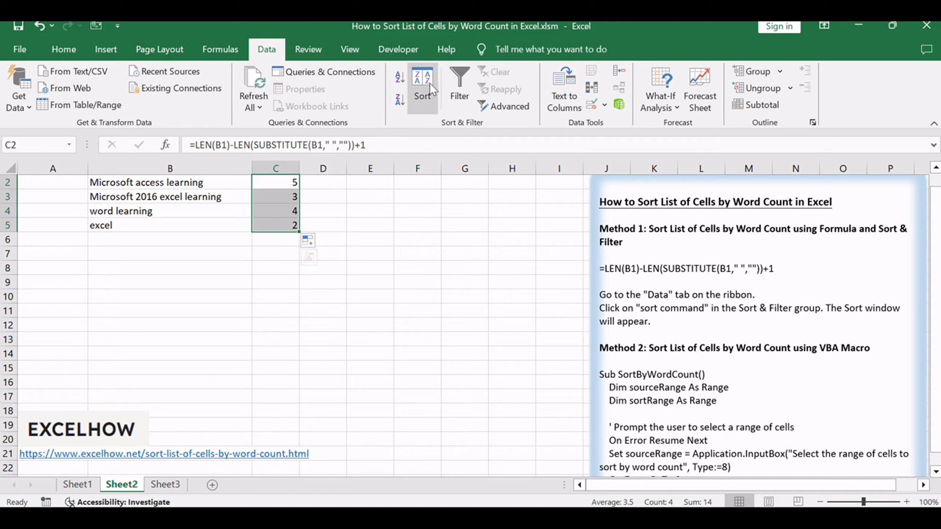
pyautogui.click(422, 81)
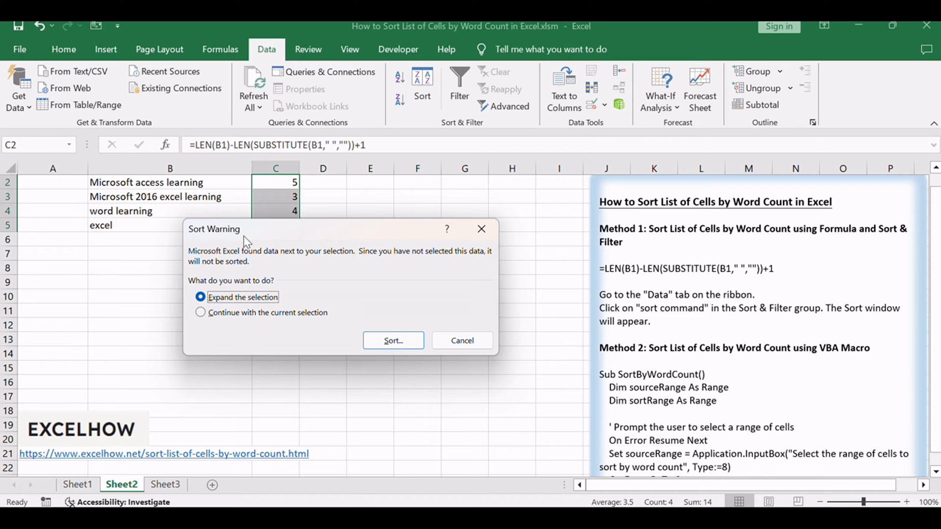
pyautogui.click(392, 340)
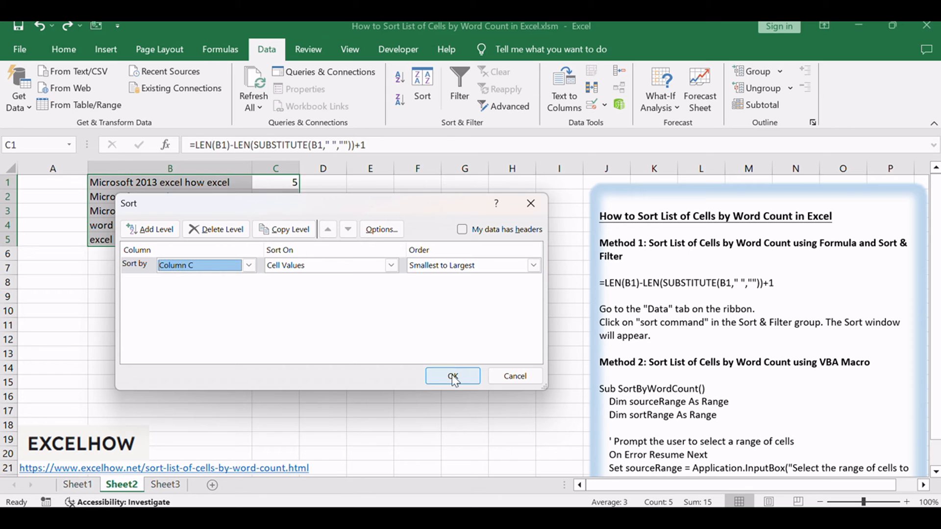
pyautogui.click(452, 376)
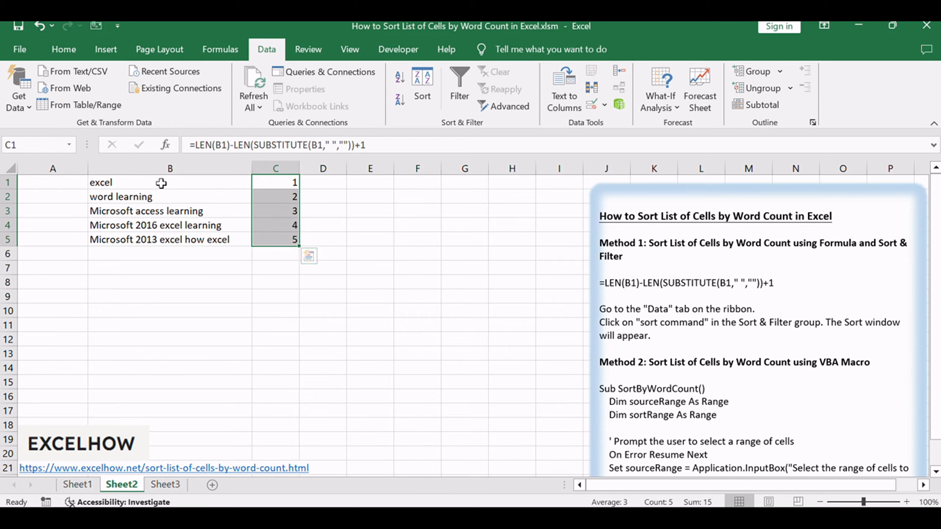
pyautogui.moveTo(387, 321)
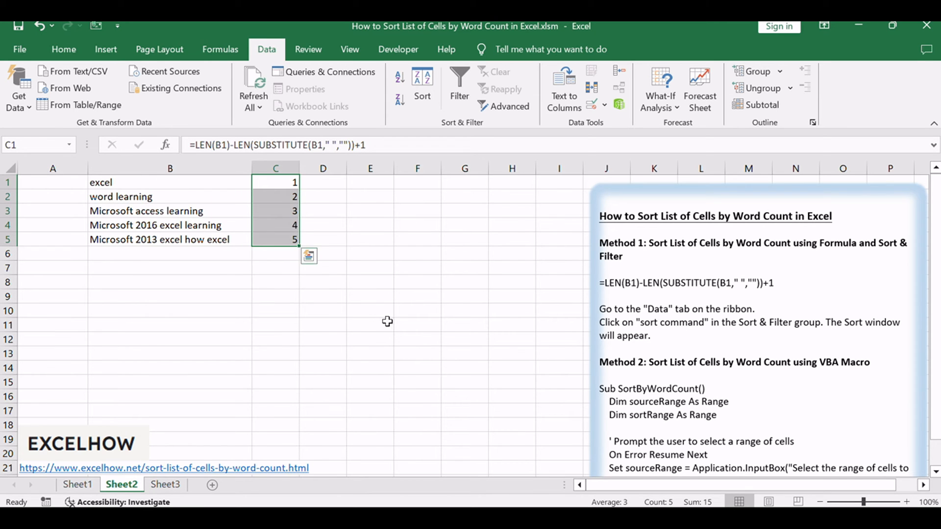
pyautogui.click(371, 324)
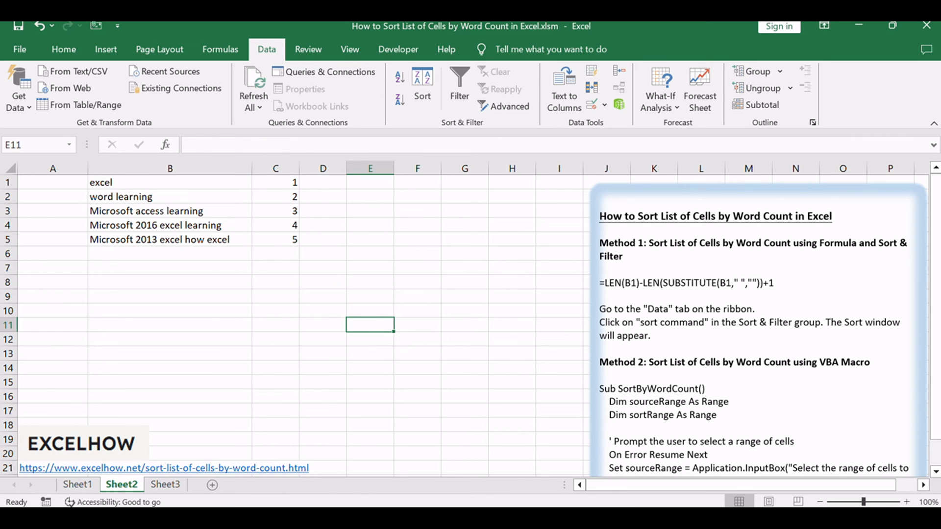
# Return to Sheet2 showing the original unsorted list and scroll the notes to the macro method.
pyautogui.click(77, 484)
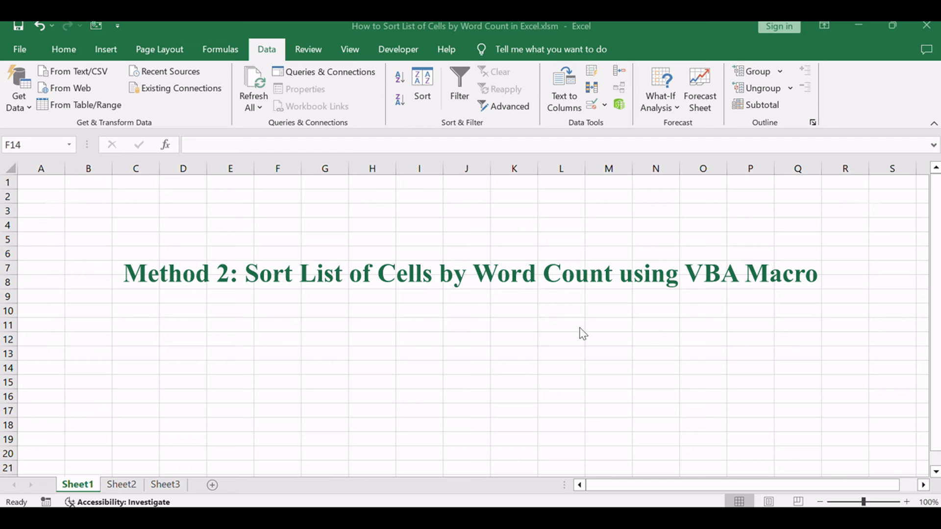
pyautogui.click(121, 485)
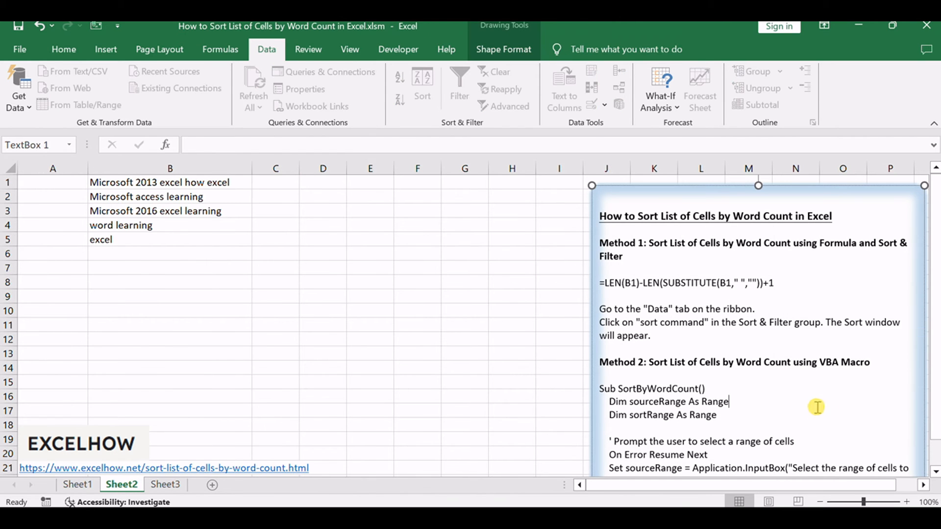
pyautogui.scroll(-3)
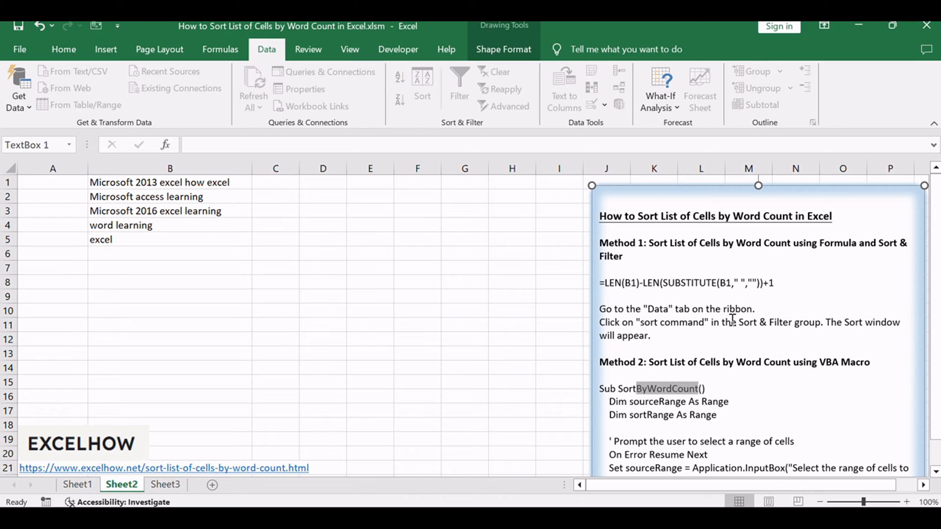
pyautogui.click(276, 339)
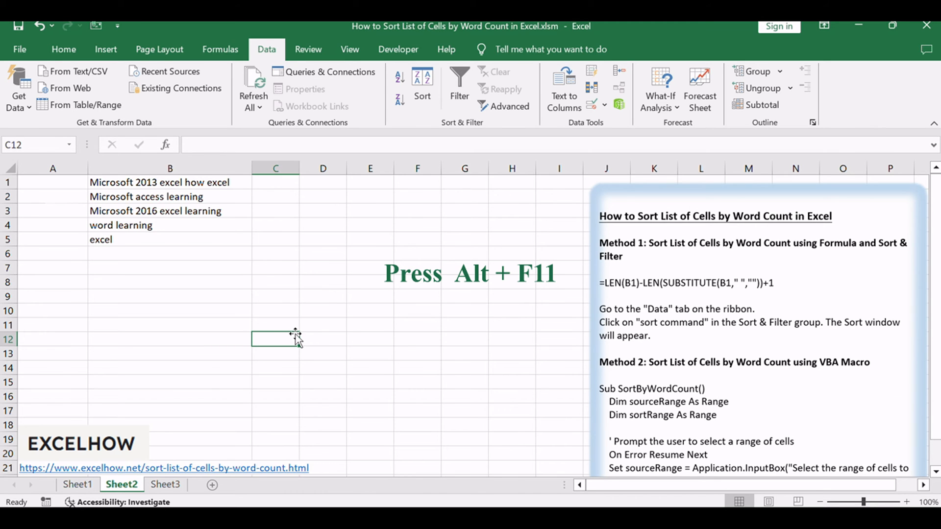
# Open the VBA editor with Alt+F11 and insert a new module into Sheet2's project.
pyautogui.press('Alt+F11')
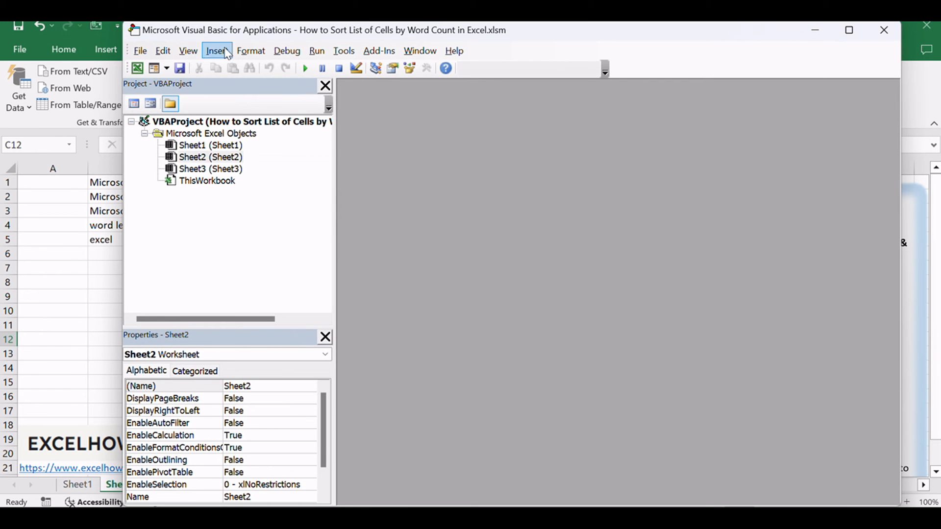
pyautogui.click(209, 157)
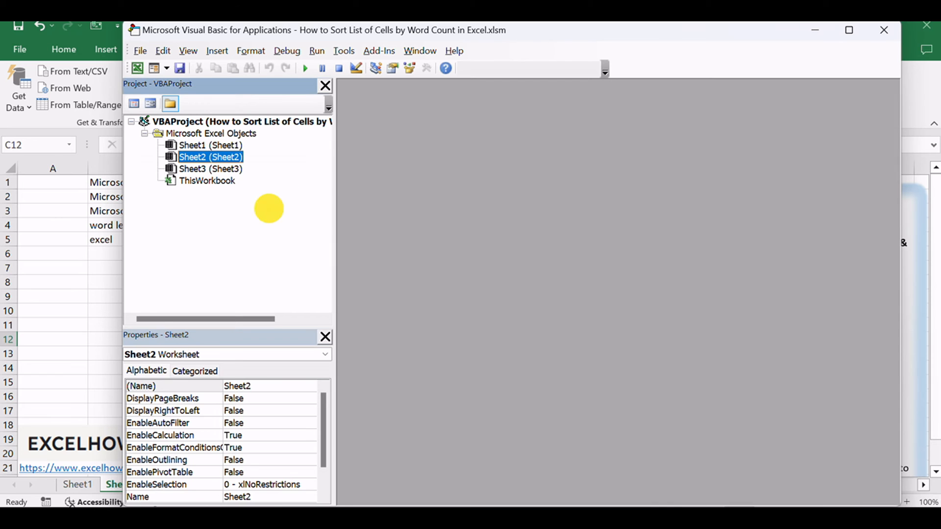
pyautogui.moveTo(272, 214)
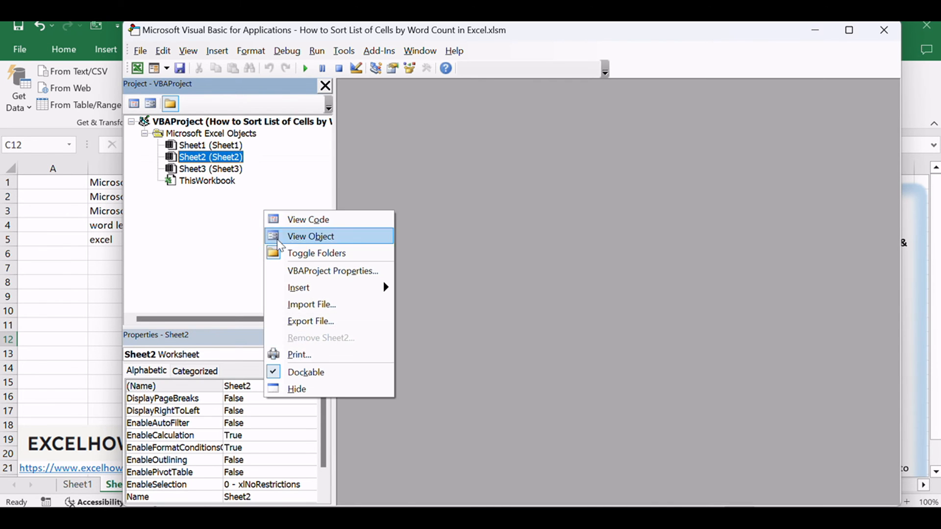
pyautogui.moveTo(303, 294)
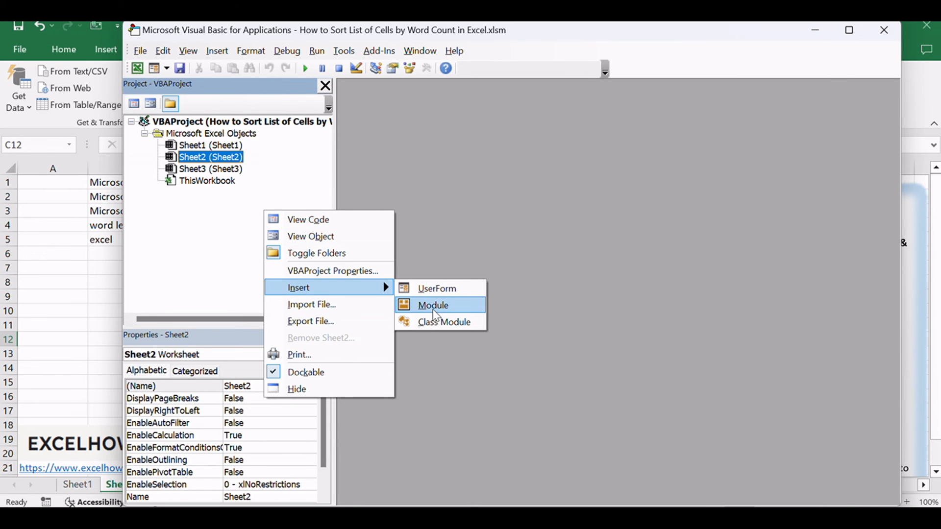
pyautogui.click(432, 304)
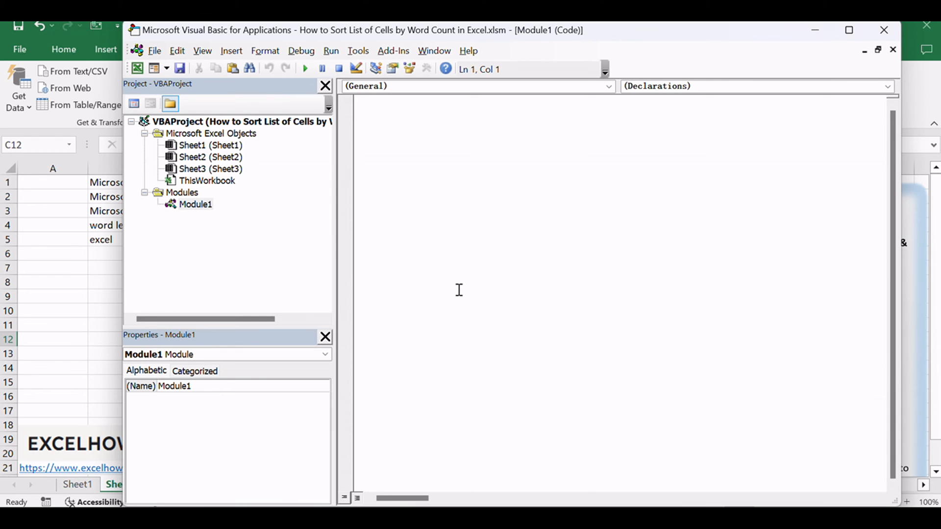
pyautogui.moveTo(480, 265)
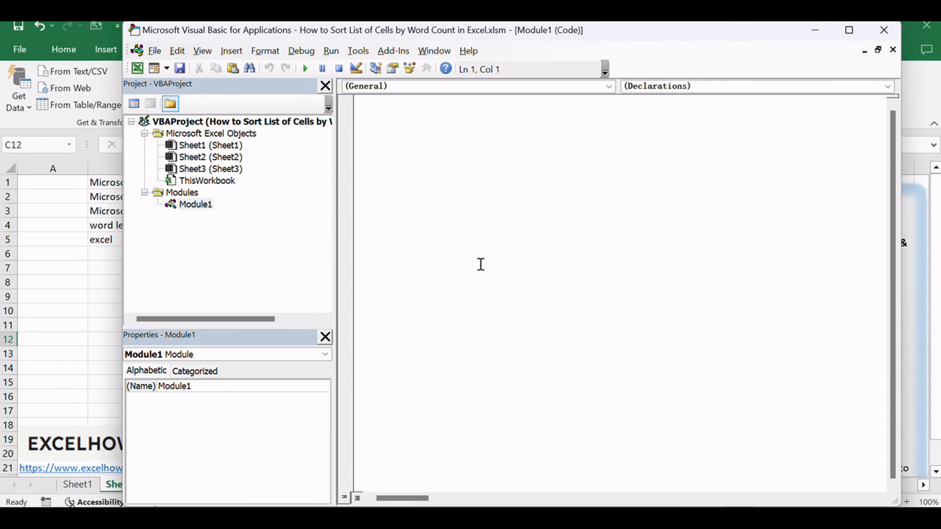
pyautogui.moveTo(505, 247)
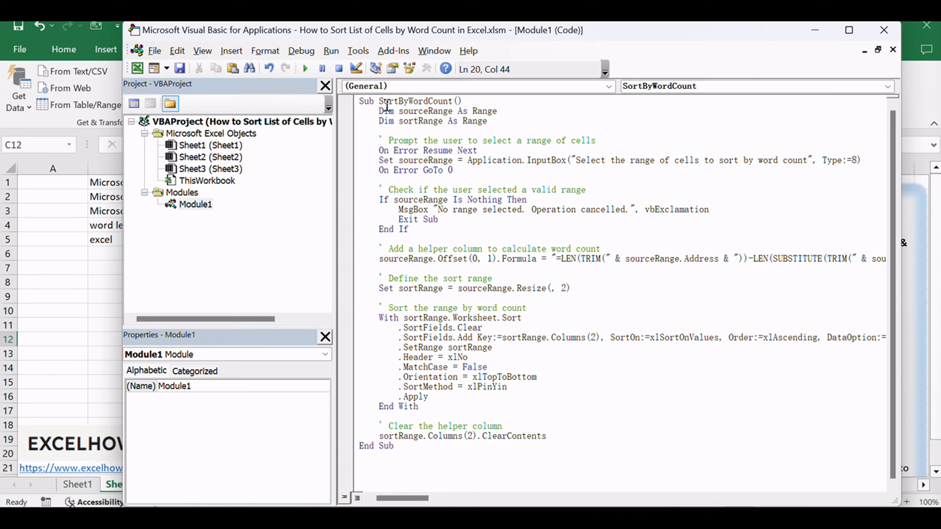
# Place the SortByWordCount macro code in Module1 and return to the phrase-list sheet.
pyautogui.doubleClick(410, 100)
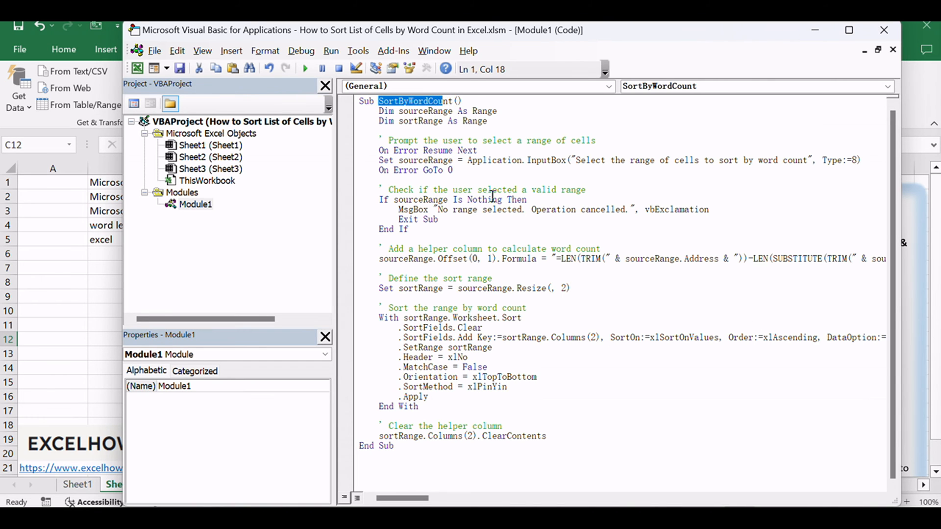
pyautogui.click(503, 170)
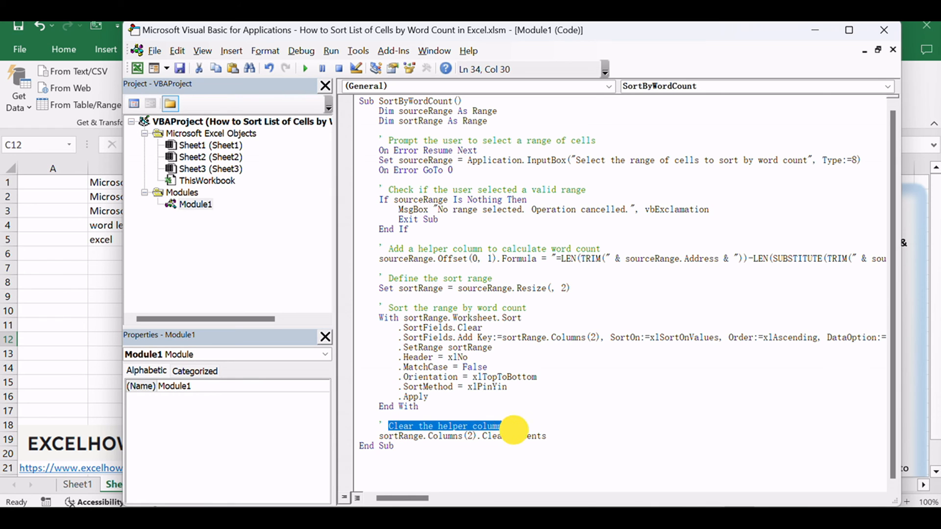
pyautogui.click(571, 389)
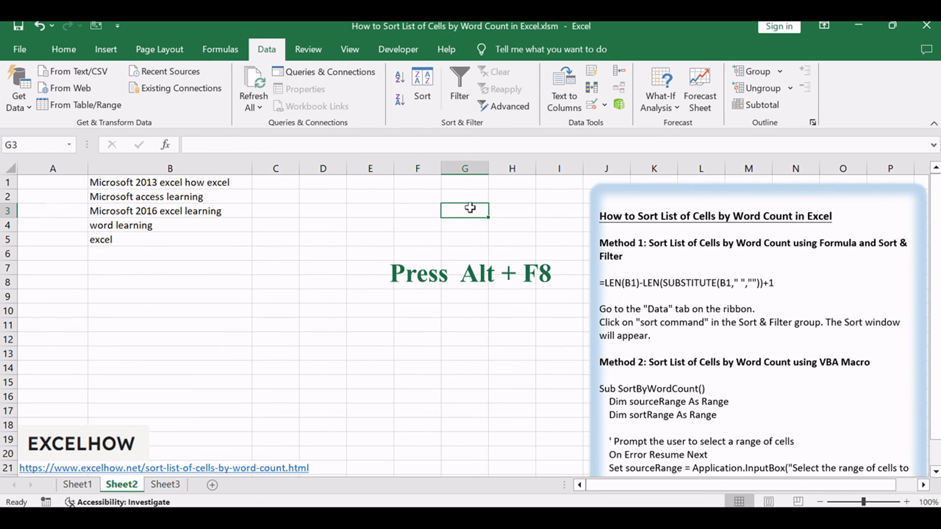
# Run SortByWordCount from Alt+F8 on $B$1:$B$5, reordering the list from fewest to most words.
pyautogui.press('alt+f8')
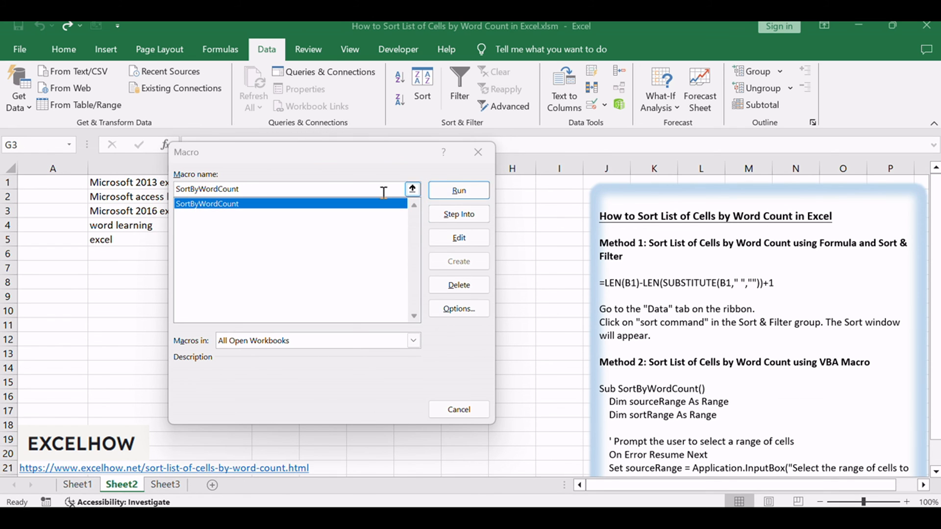
pyautogui.click(457, 190)
pyautogui.write('$B$1:$B$5')
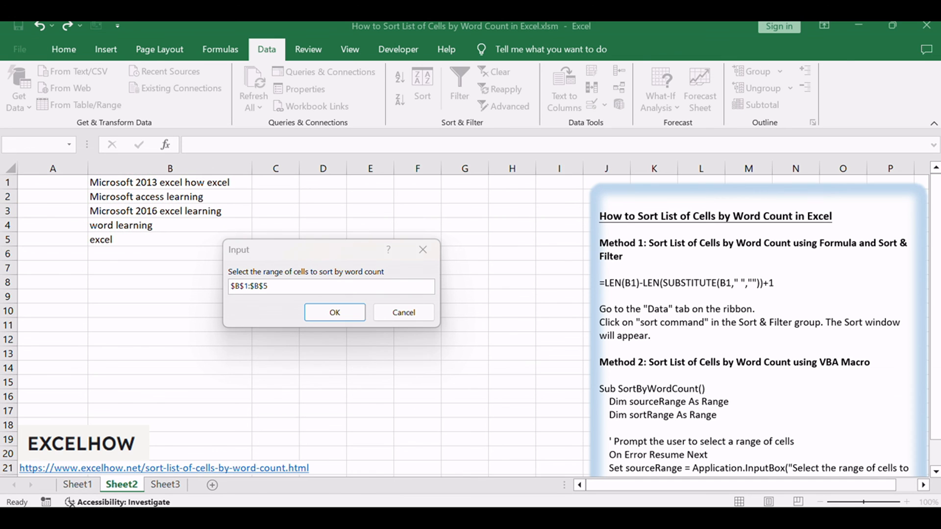
pyautogui.moveTo(561, 328)
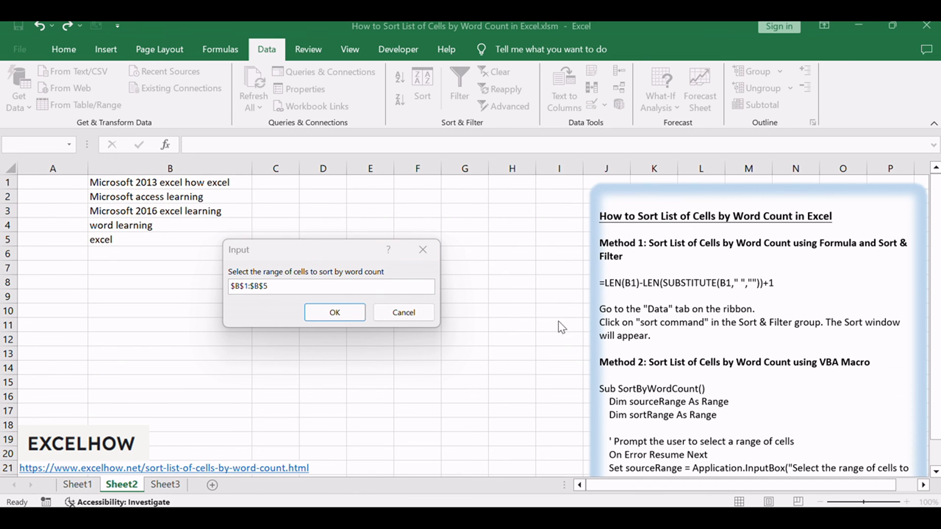
pyautogui.click(333, 312)
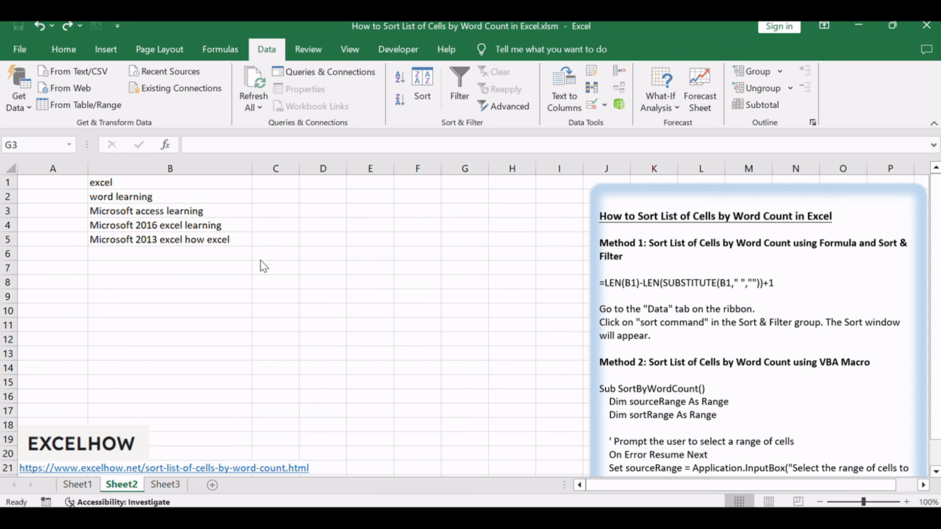
pyautogui.moveTo(299, 315)
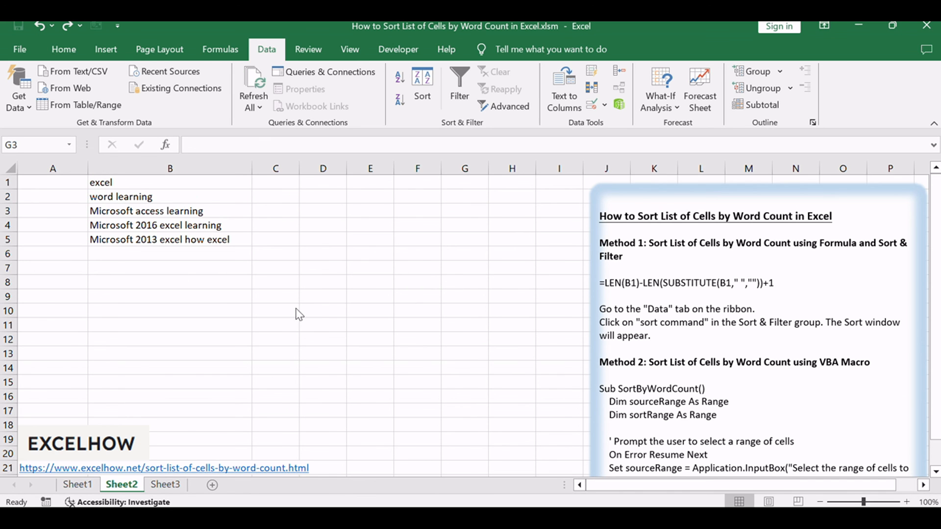
pyautogui.click(463, 211)
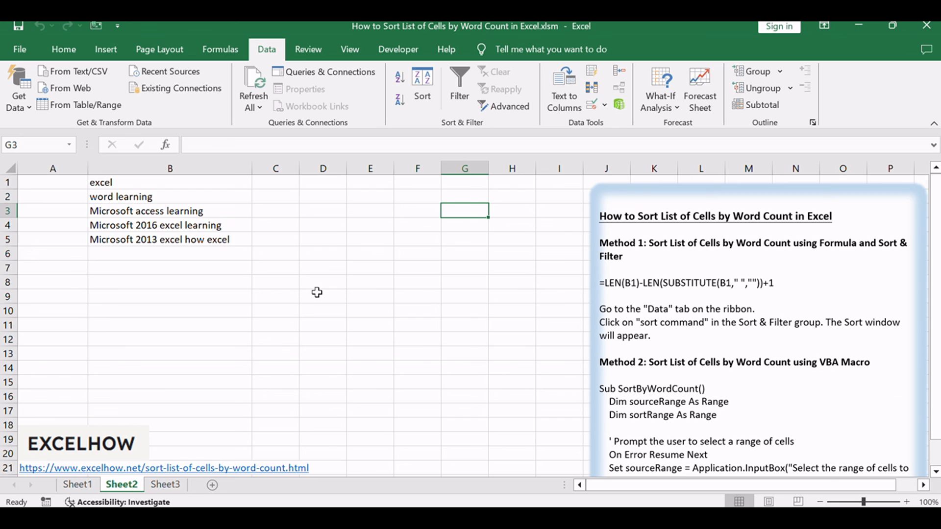